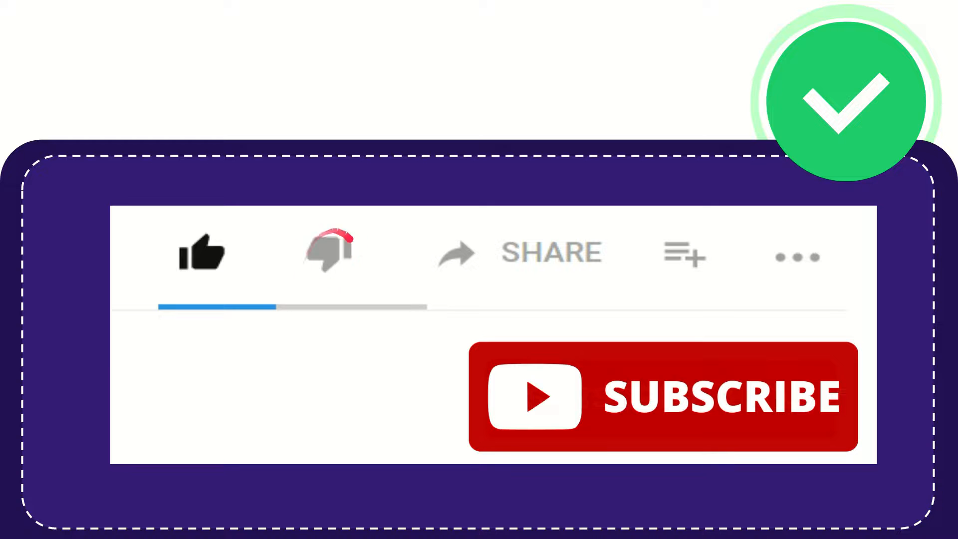
{"action": "left_click", "coordinate": [330, 253]}
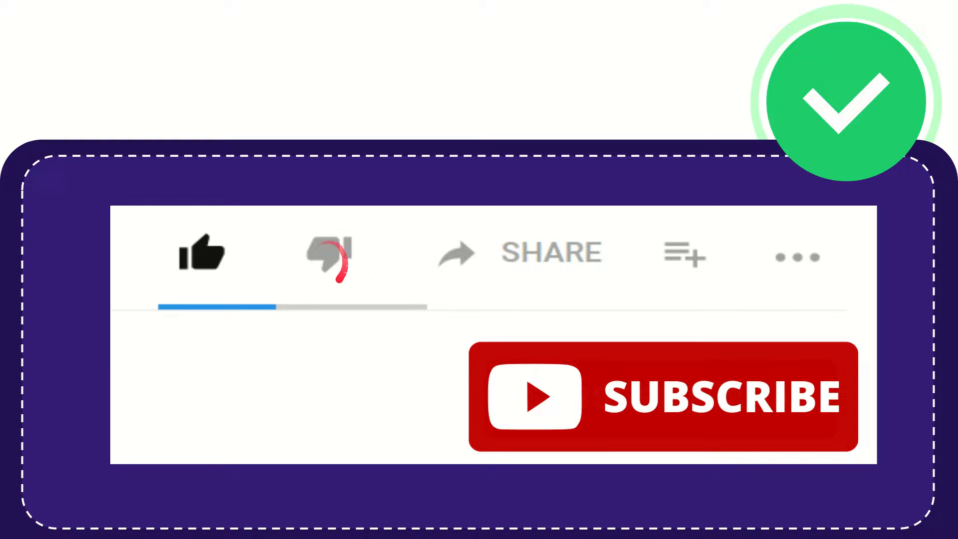
{"action": "left_click", "coordinate": [330, 253]}
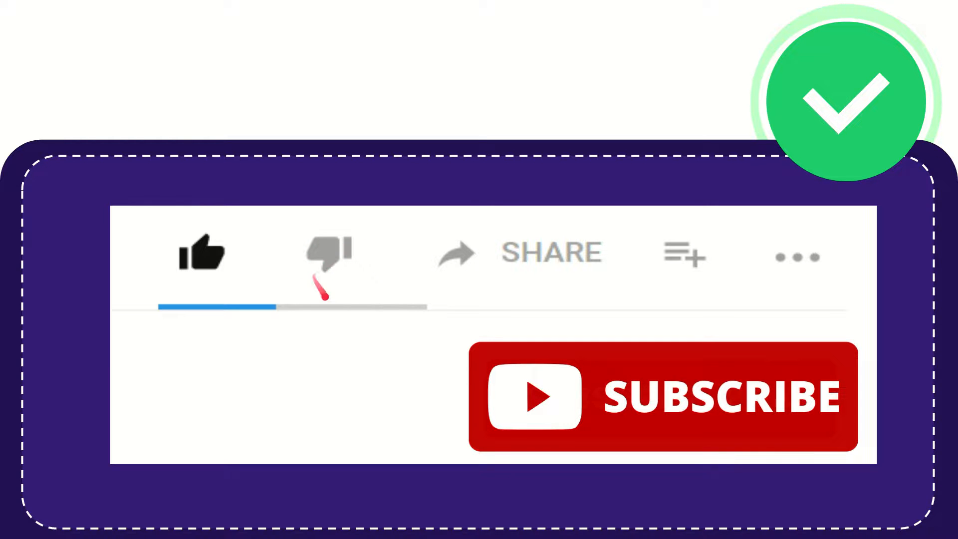